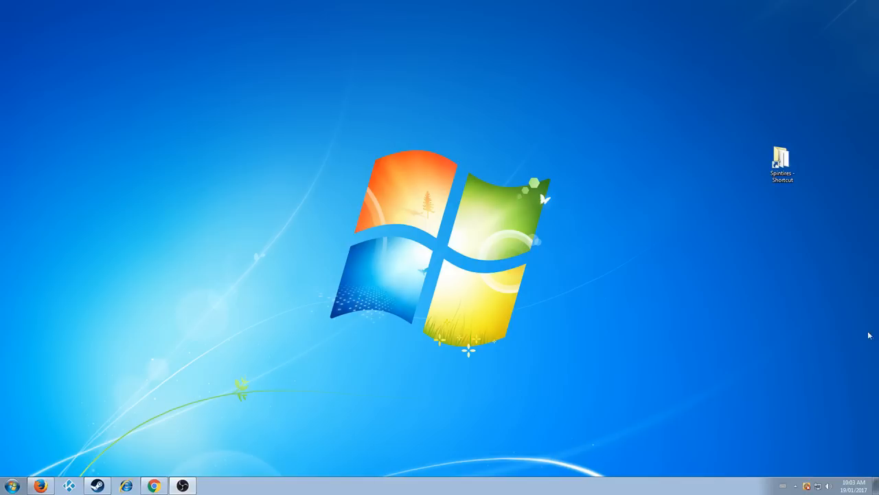
mouse_move(750, 335)
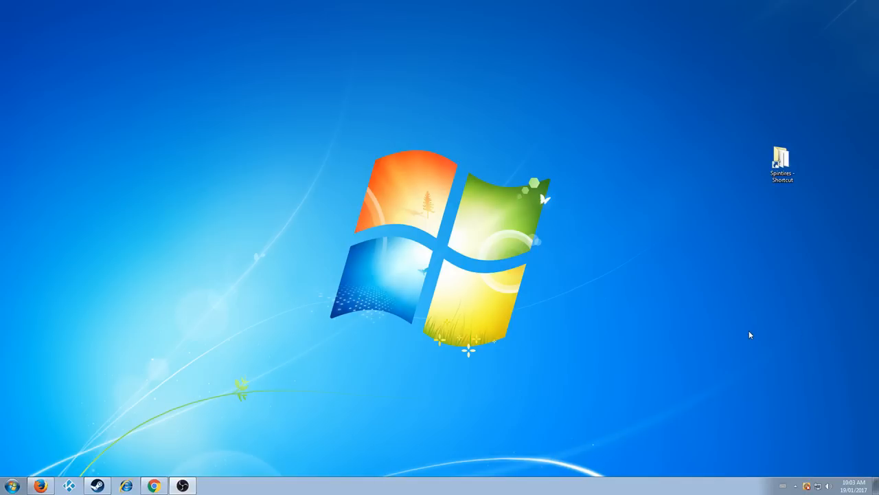
mouse_move(679, 340)
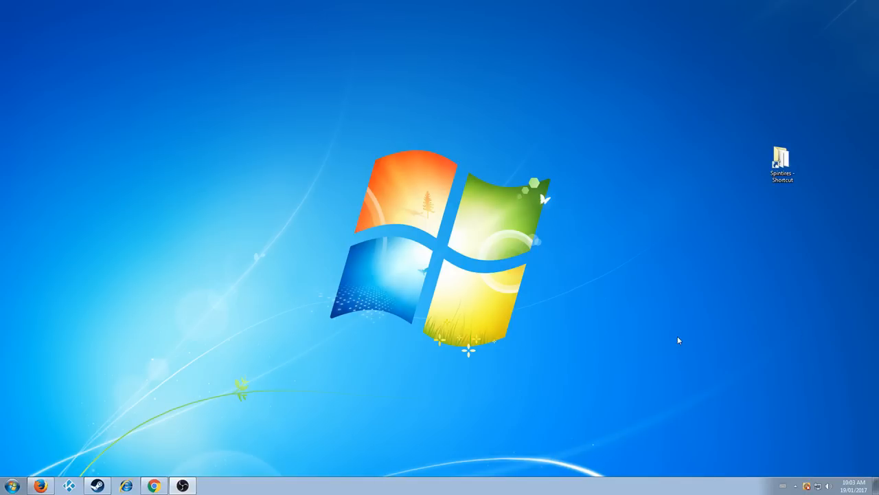
mouse_move(745, 141)
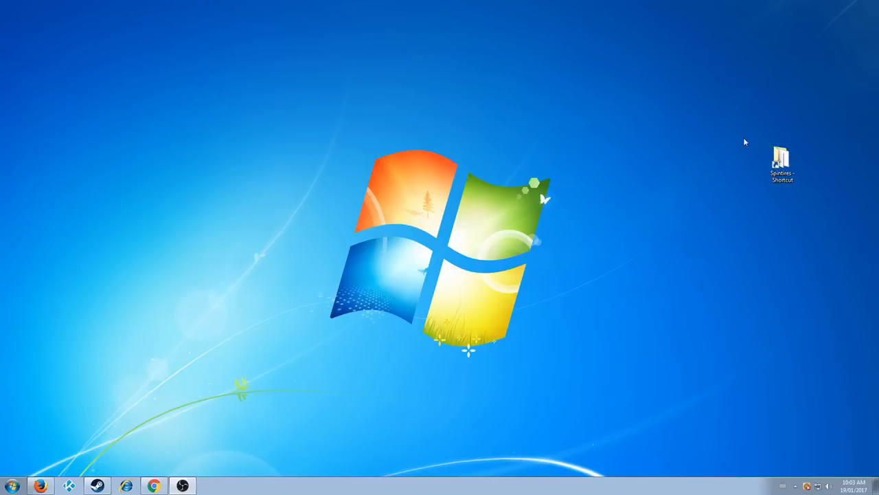
Step: Bring up the Steam library from the taskbar, showing the Spintires game page
left_click(783, 162)
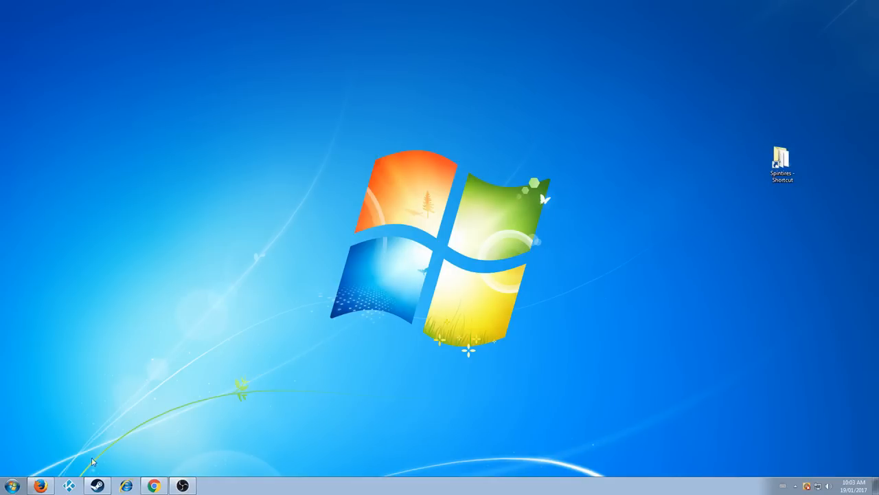
double_click(782, 158)
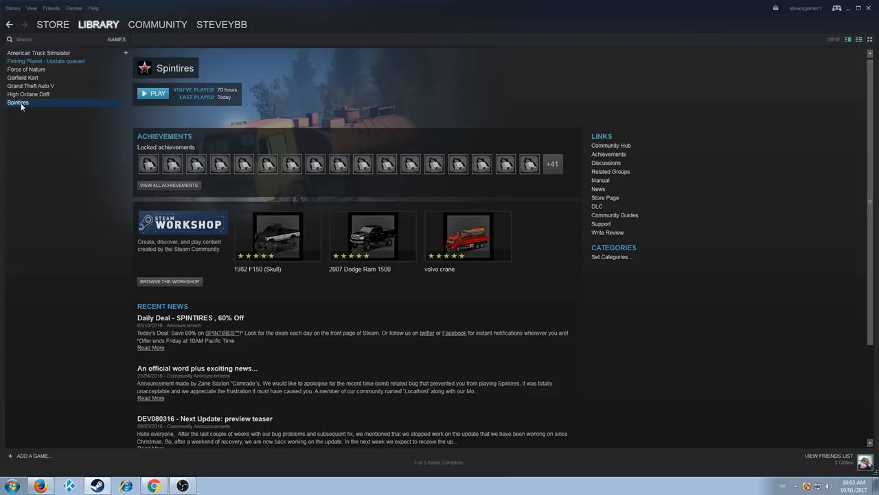
Step: Browse Spintires' local files via Properties > Local Files, go up to common and right-click the Spintires folder
right_click(17, 102)
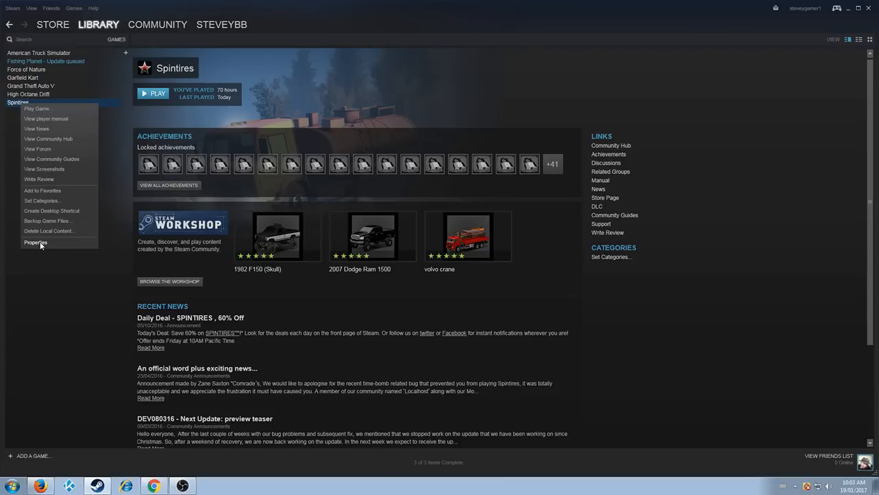
left_click(36, 242)
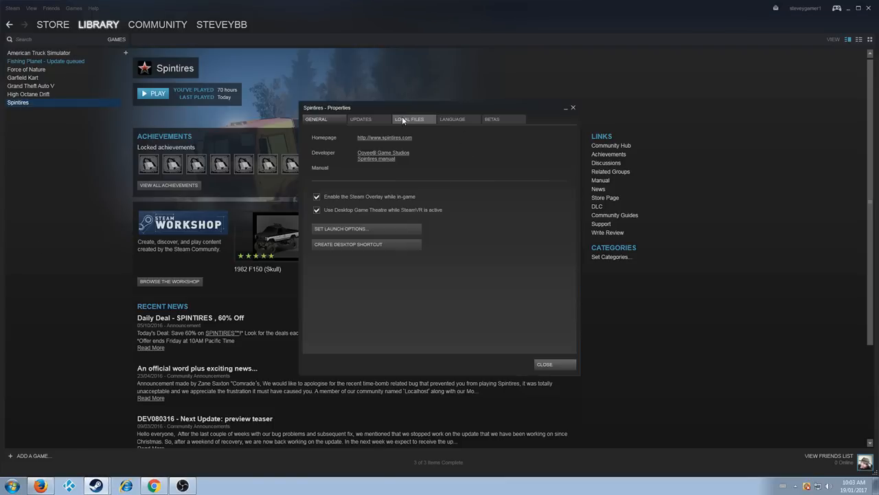
left_click(409, 118)
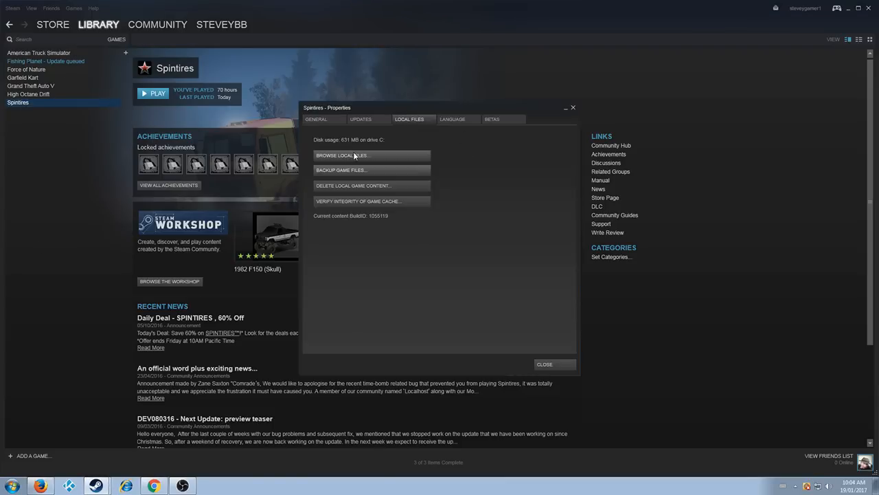
left_click(344, 154)
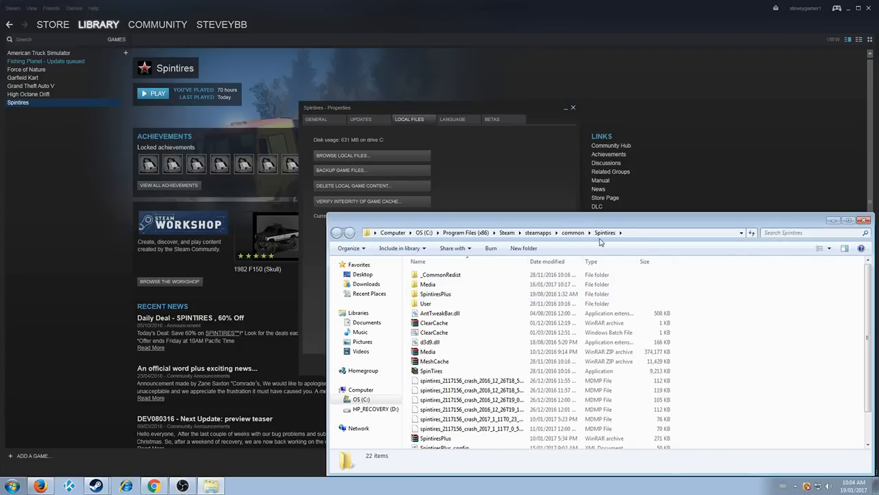
left_click(572, 232)
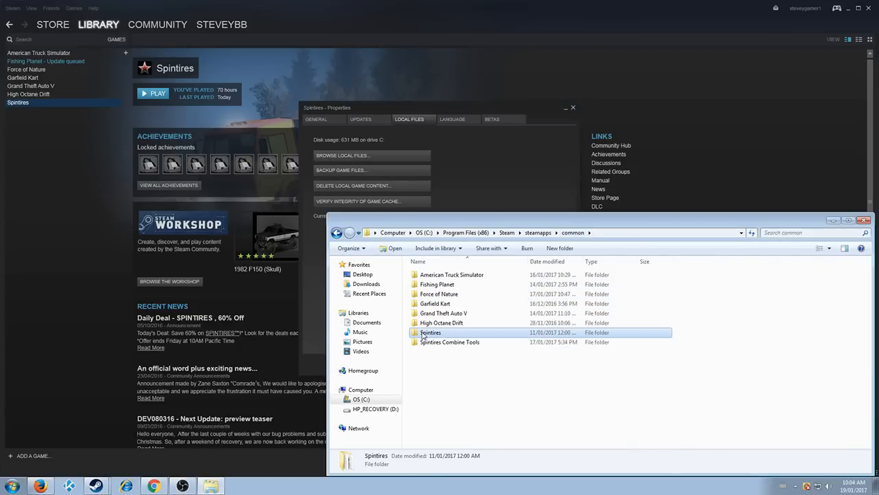
right_click(432, 331)
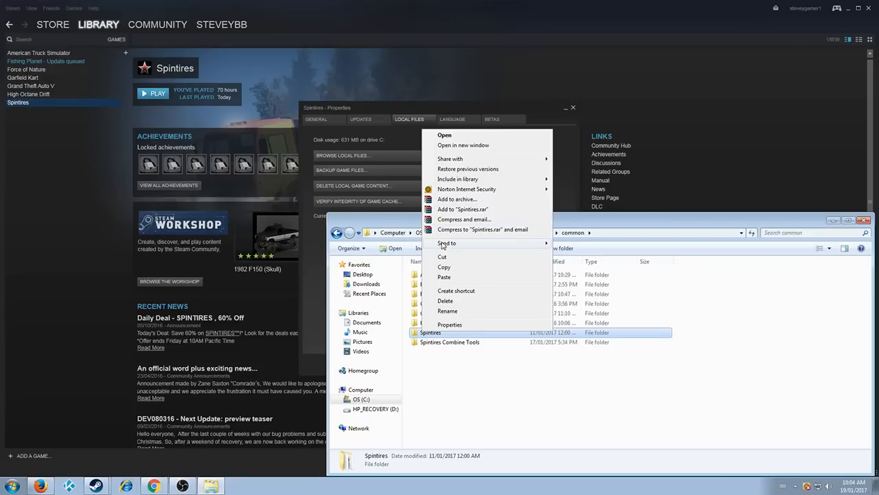
mouse_move(477, 291)
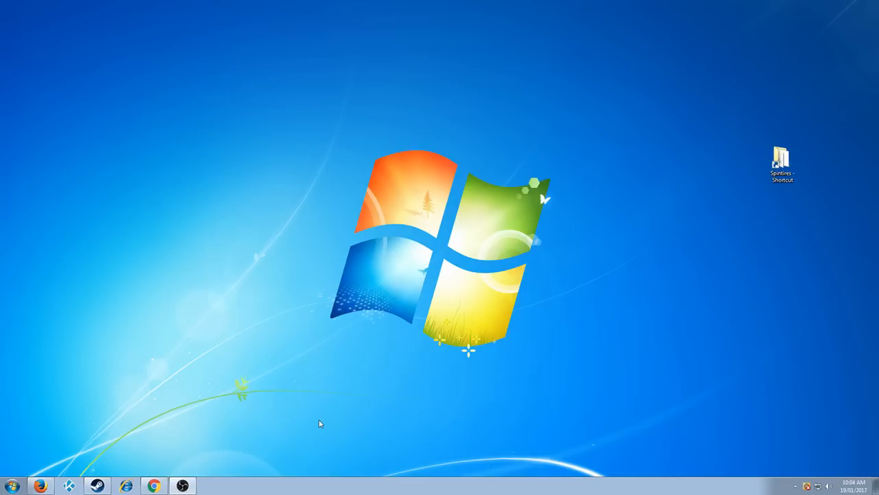
mouse_move(621, 301)
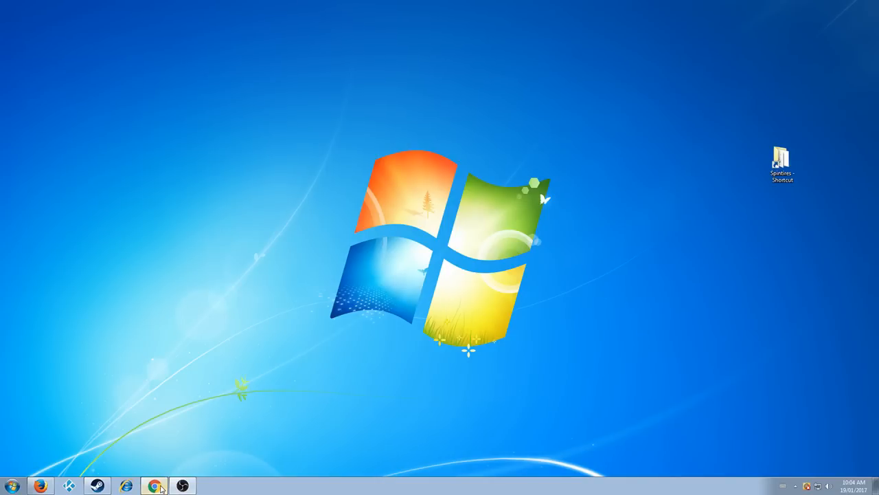
Step: Show the spintires.nl search results for SpintiresPlus downloads, then minimize the browser
left_click(153, 486)
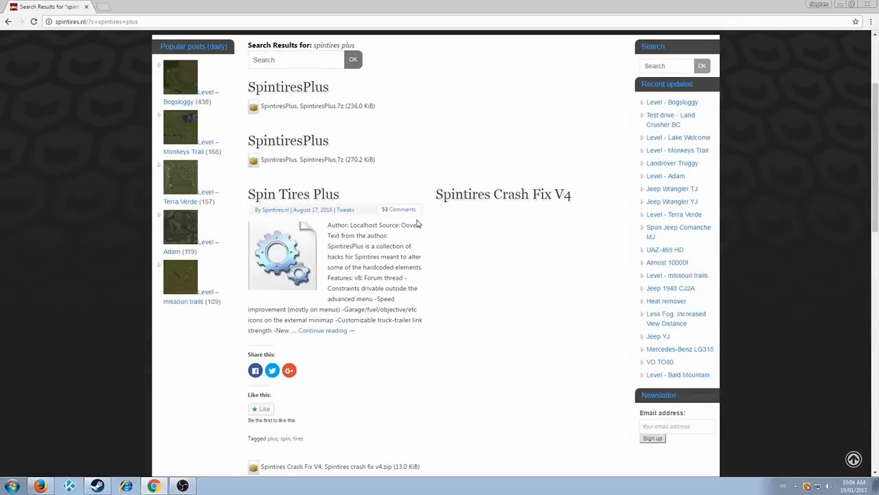
left_click(667, 66)
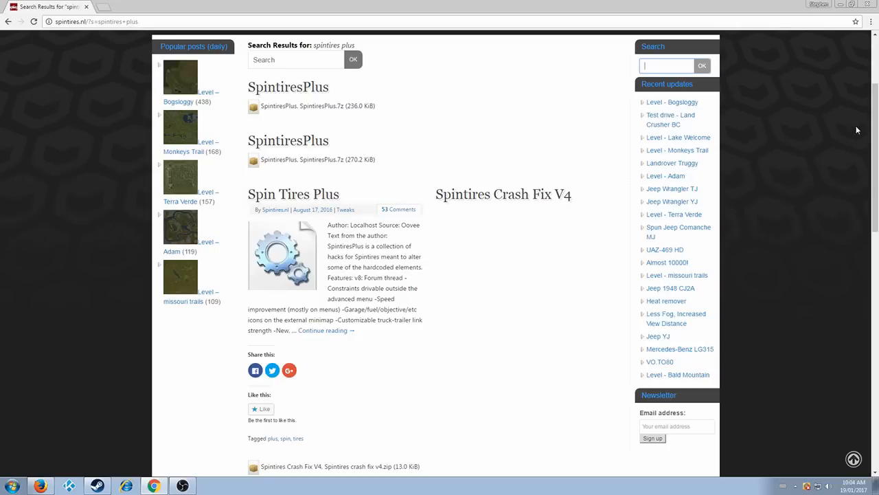
mouse_move(834, 22)
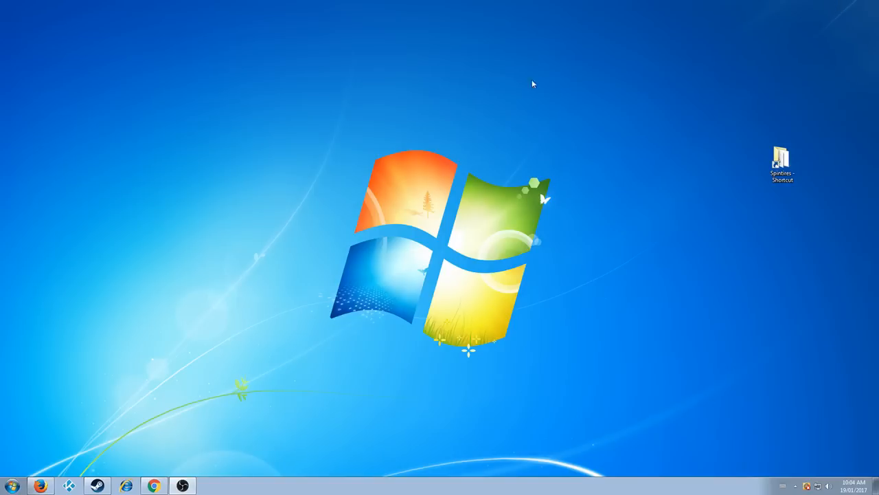
Step: Enter the Spintires game folder from its desktop shortcut, listing the SpintiresPlus archive
left_click(781, 164)
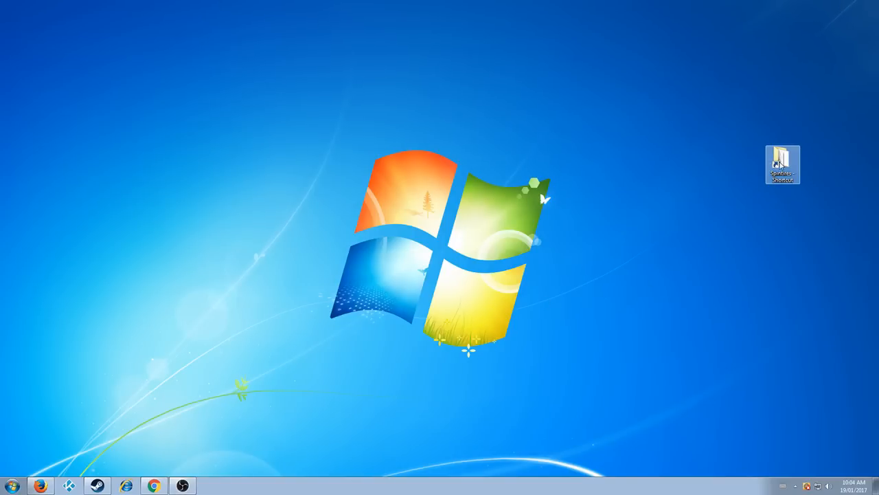
double_click(783, 164)
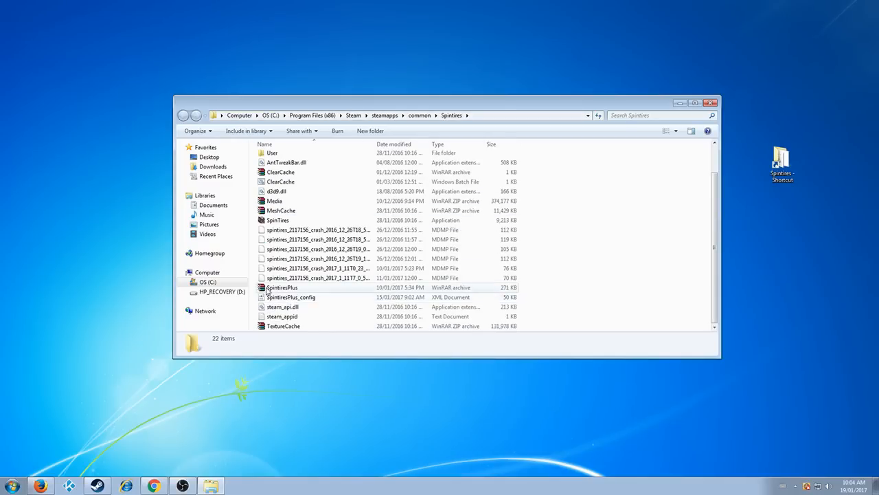
Step: View the SpintiresPlus.7z archive in WinRAR and enter its SpintiresPlus folder of mod files
double_click(283, 288)
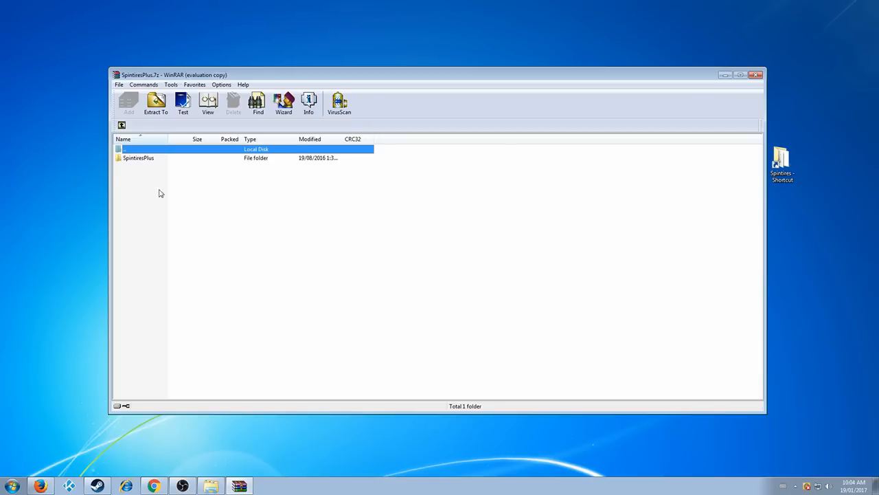
left_click(138, 157)
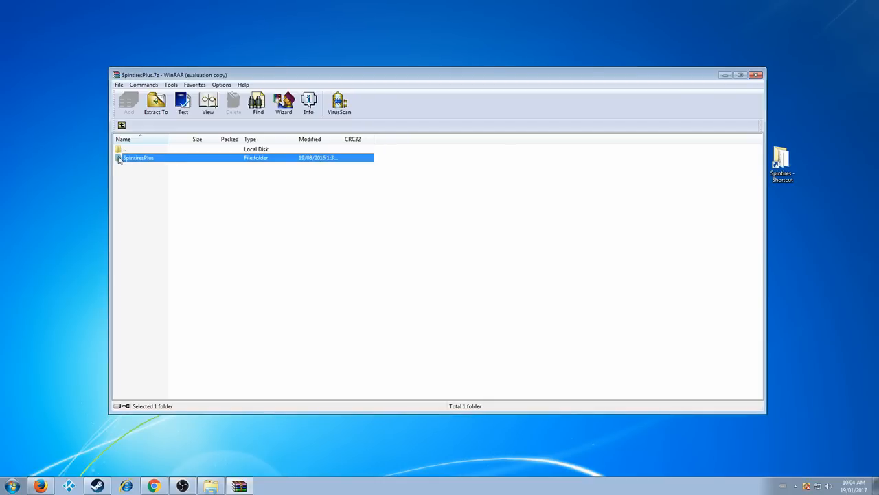
double_click(138, 157)
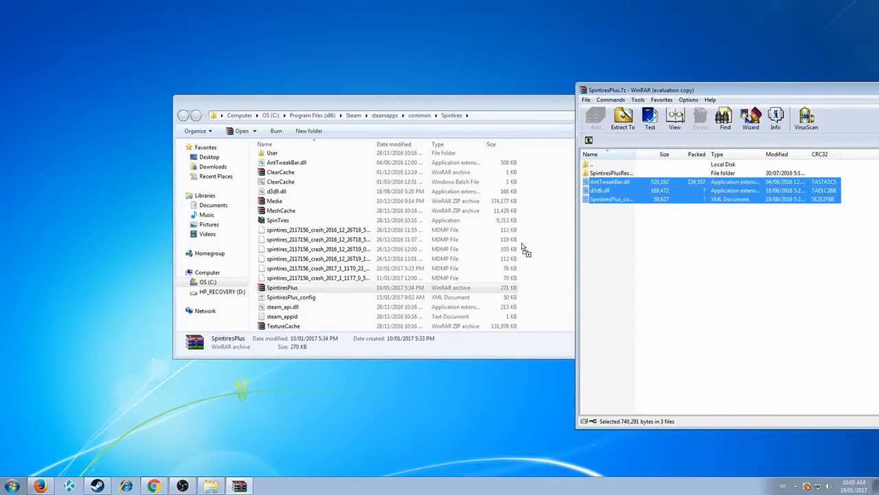
mouse_move(533, 247)
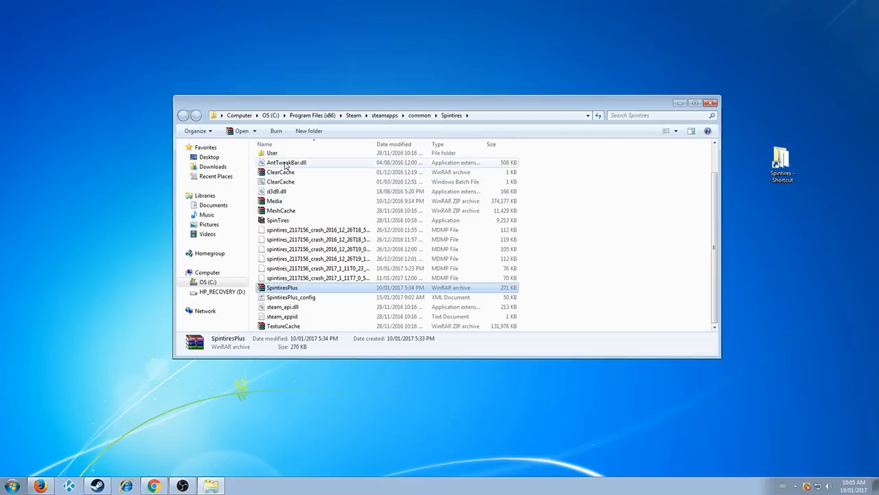
Step: Load SpintiresPlus_config in Notepad via Open with from the game folder
left_click(278, 191)
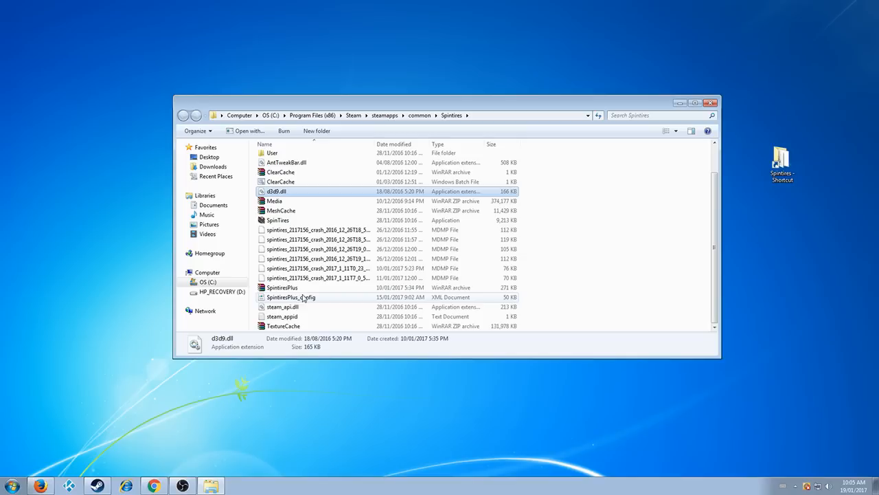
left_click(291, 297)
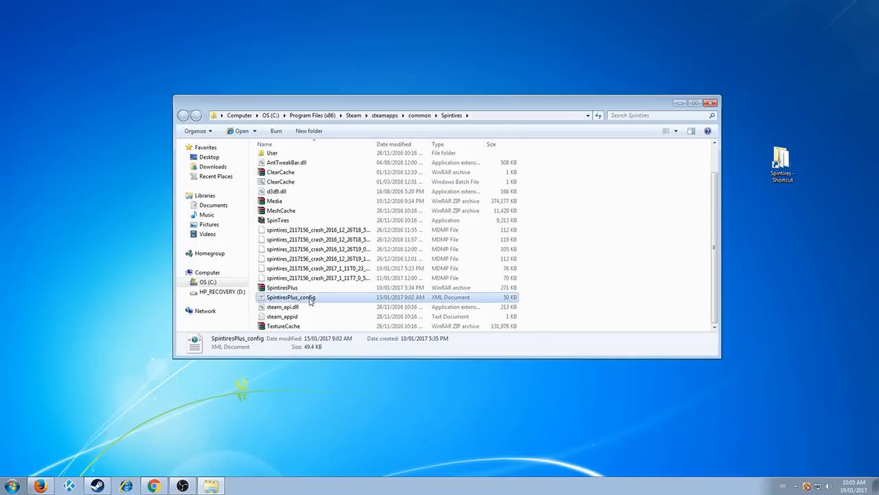
mouse_move(308, 302)
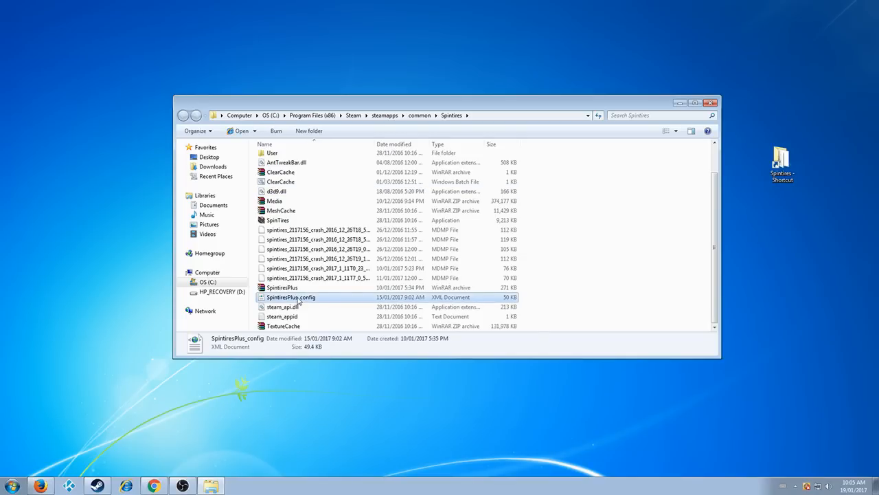
right_click(291, 297)
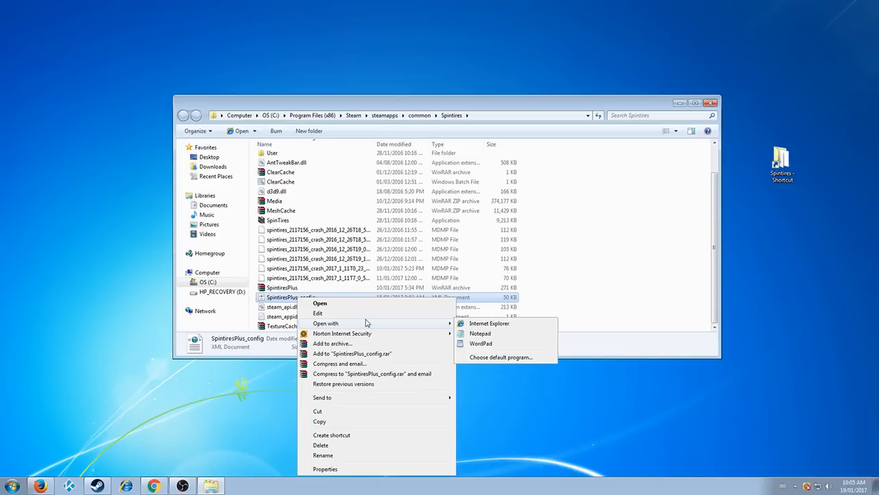
mouse_move(340, 334)
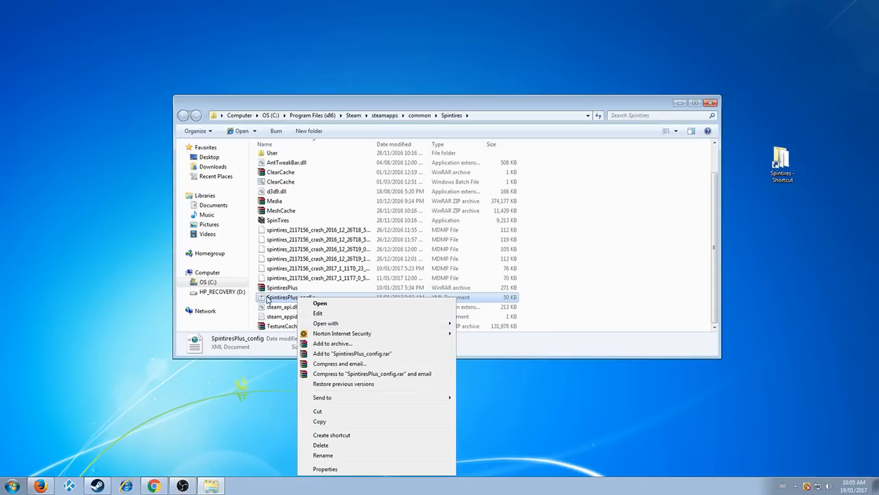
left_click(326, 323)
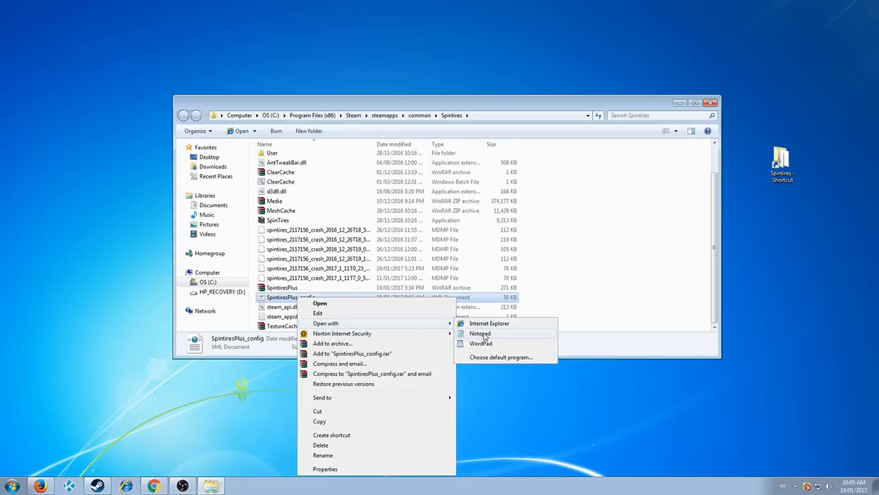
left_click(479, 334)
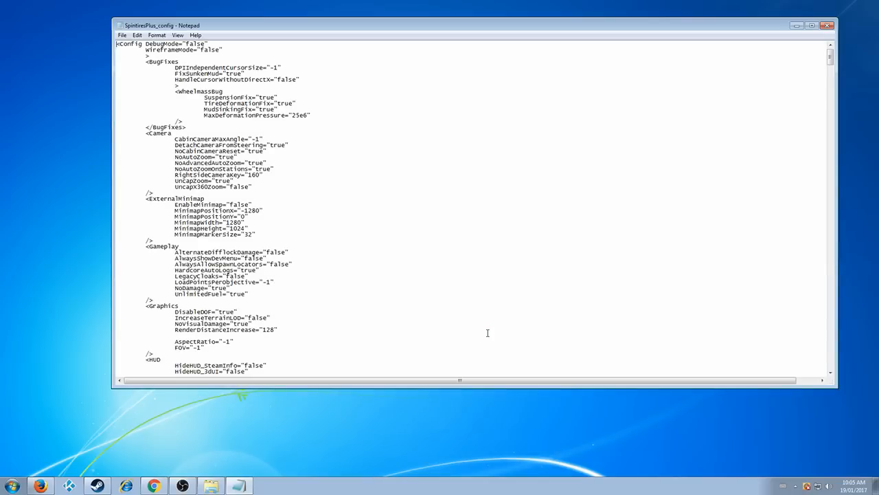
mouse_move(377, 195)
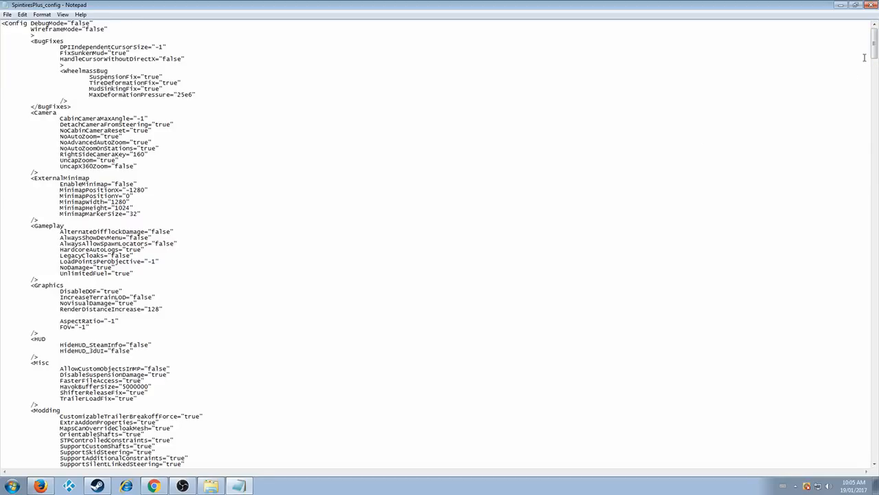
mouse_move(183, 136)
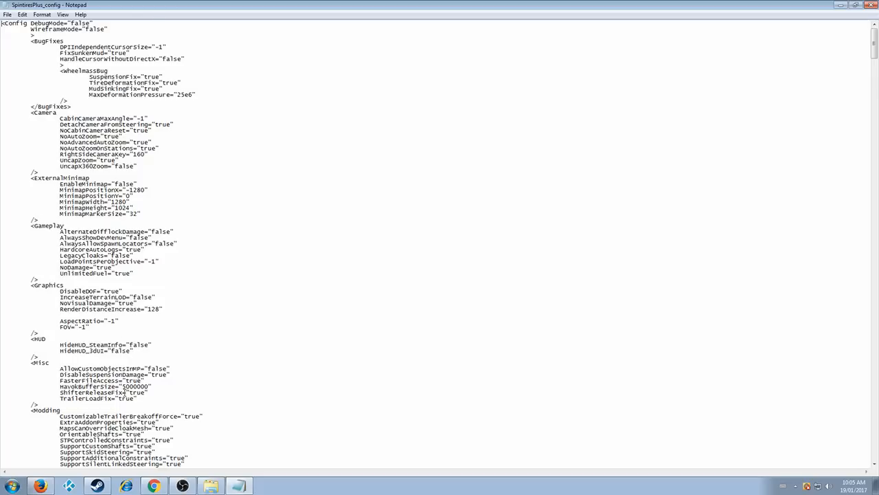
mouse_move(535, 115)
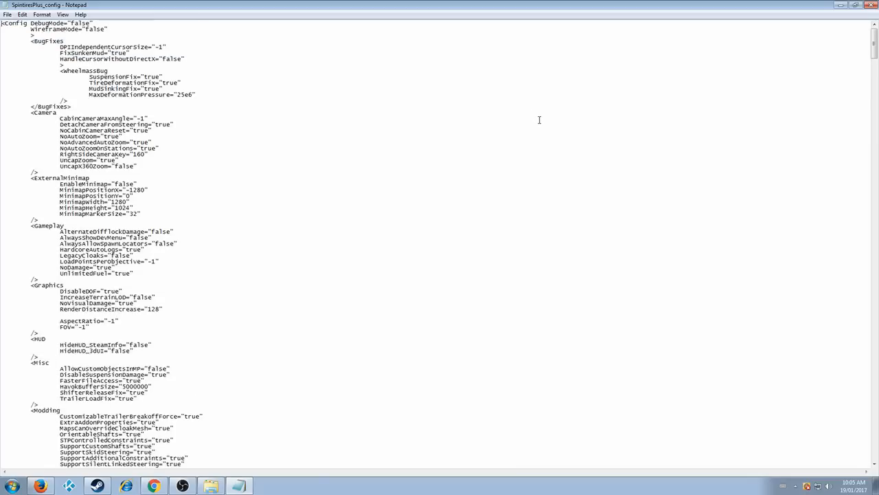
mouse_move(154, 204)
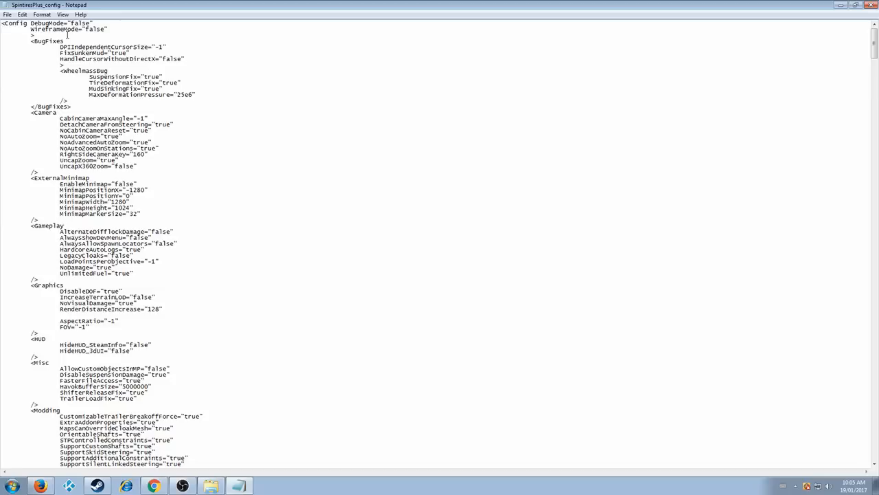
mouse_move(814, 66)
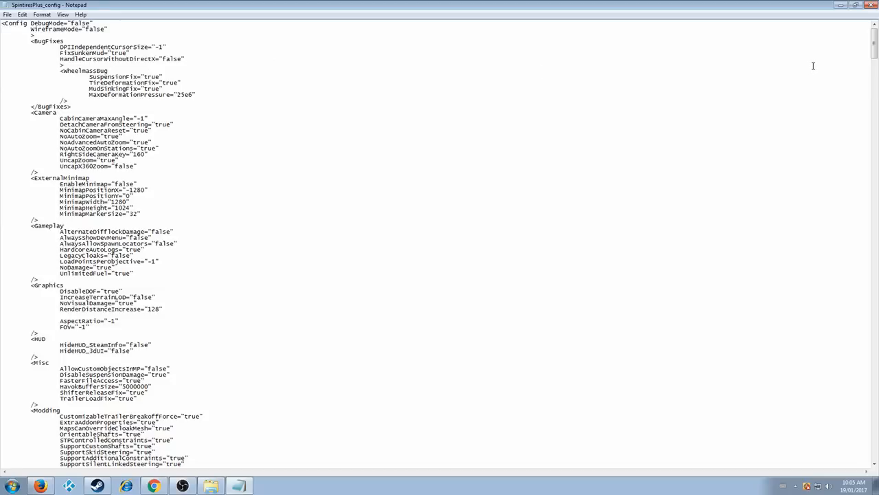
mouse_move(797, 57)
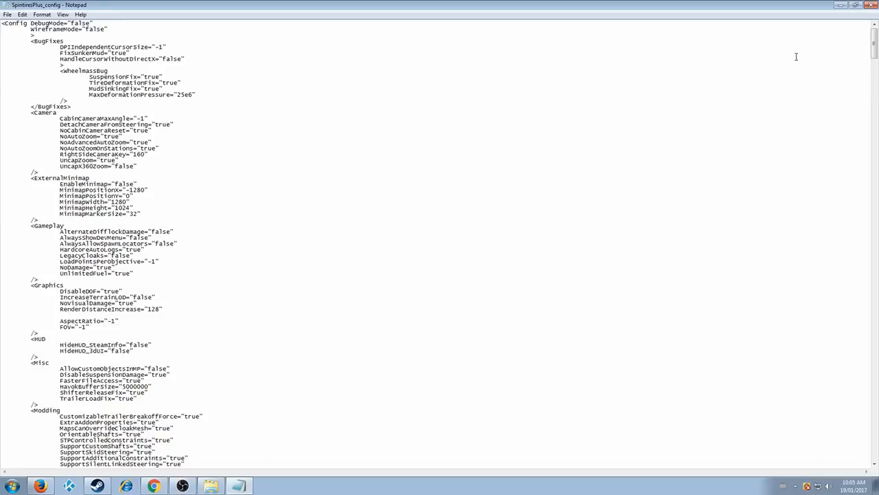
mouse_move(408, 227)
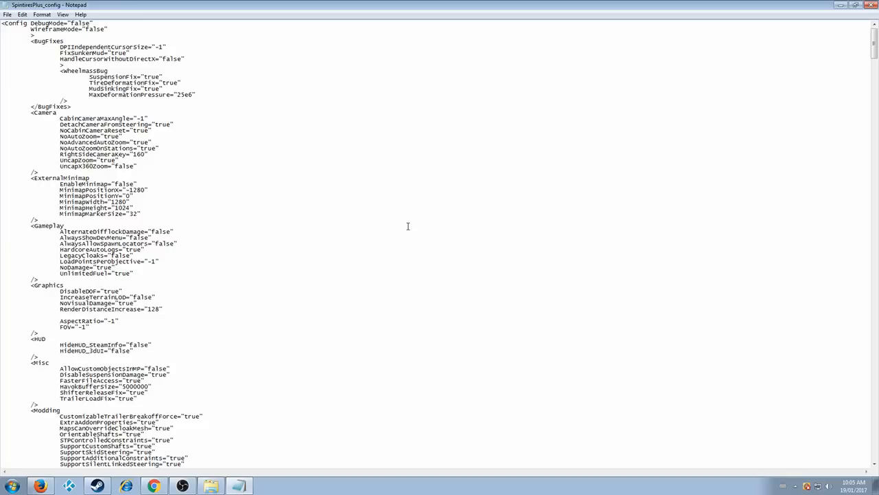
mouse_move(356, 245)
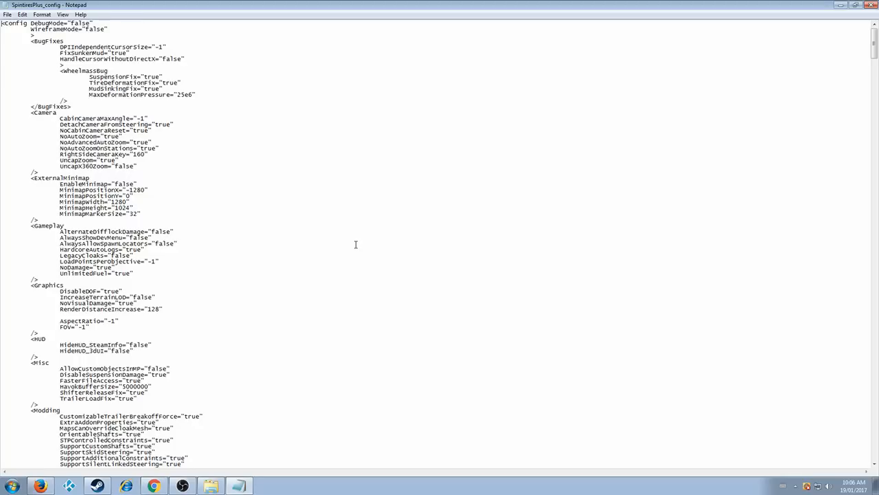
mouse_move(342, 239)
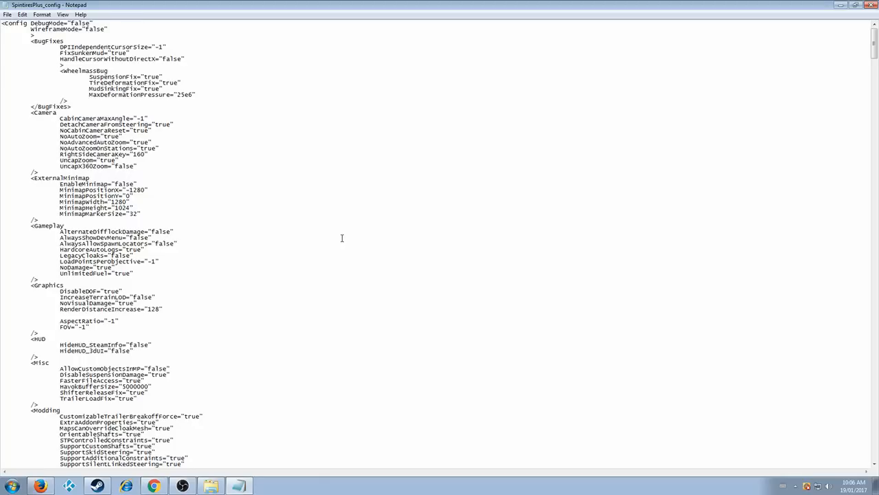
mouse_move(331, 231)
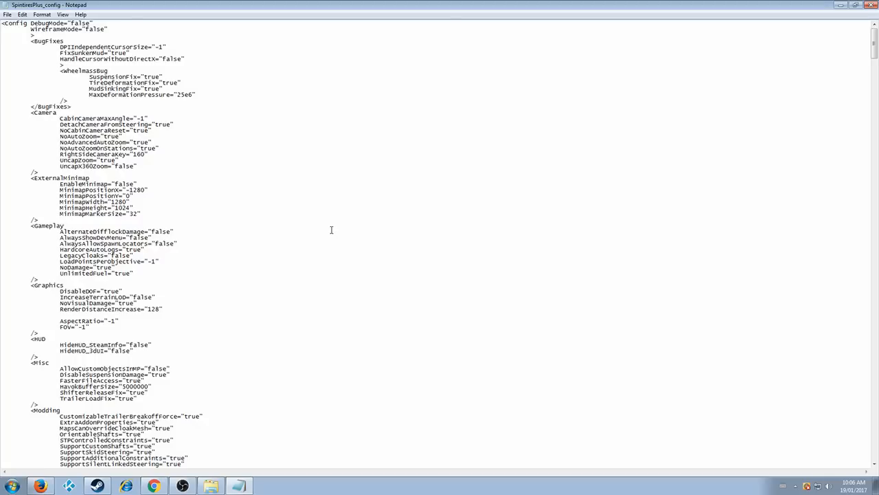
mouse_move(255, 191)
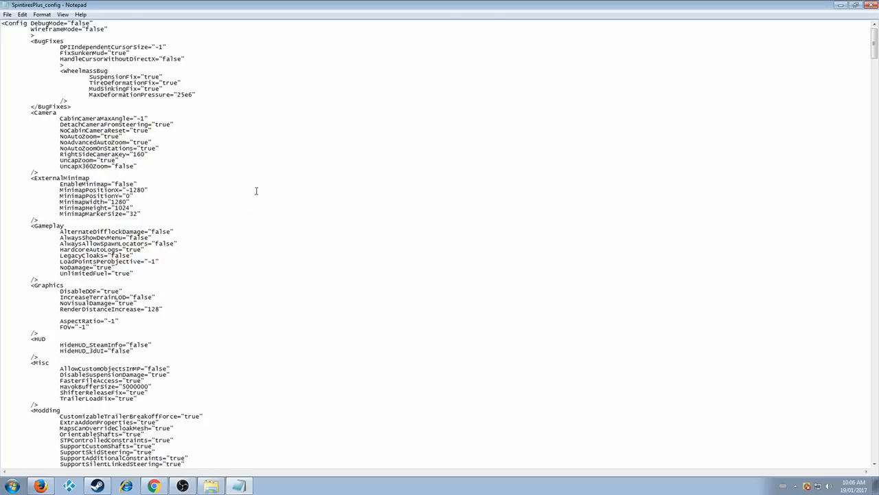
mouse_move(808, 41)
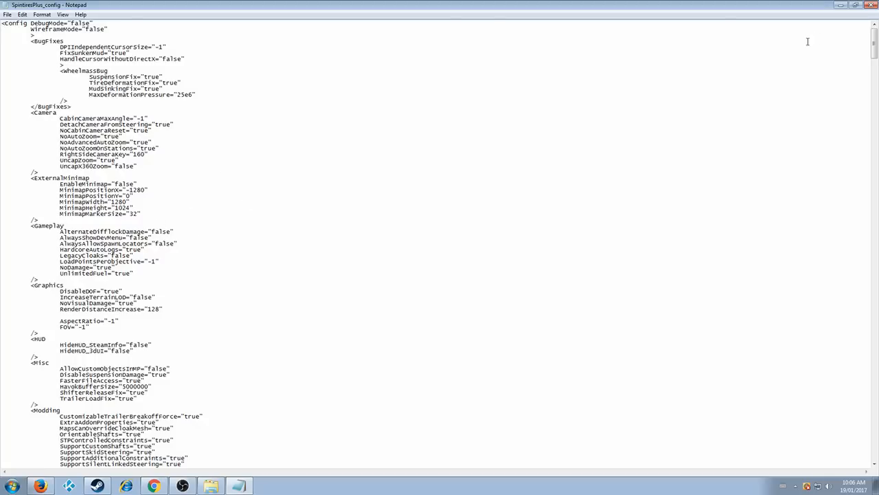
mouse_move(267, 170)
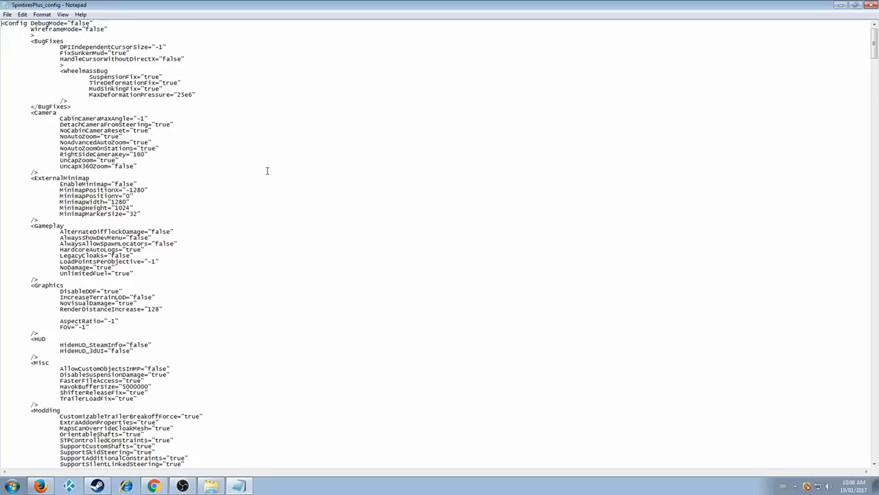
mouse_move(149, 292)
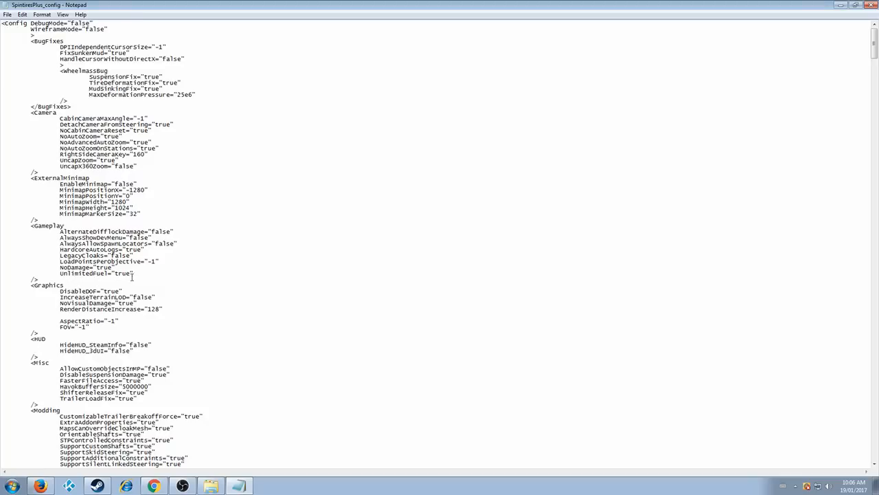
mouse_move(132, 272)
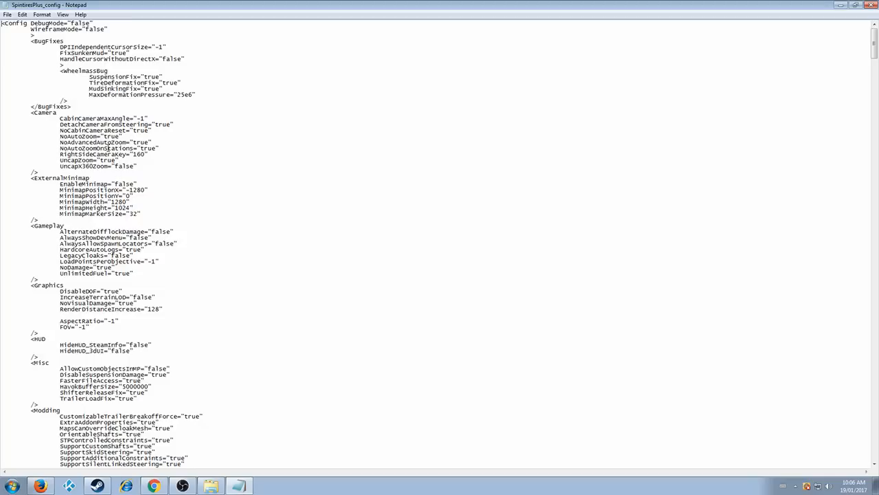
double_click(102, 123)
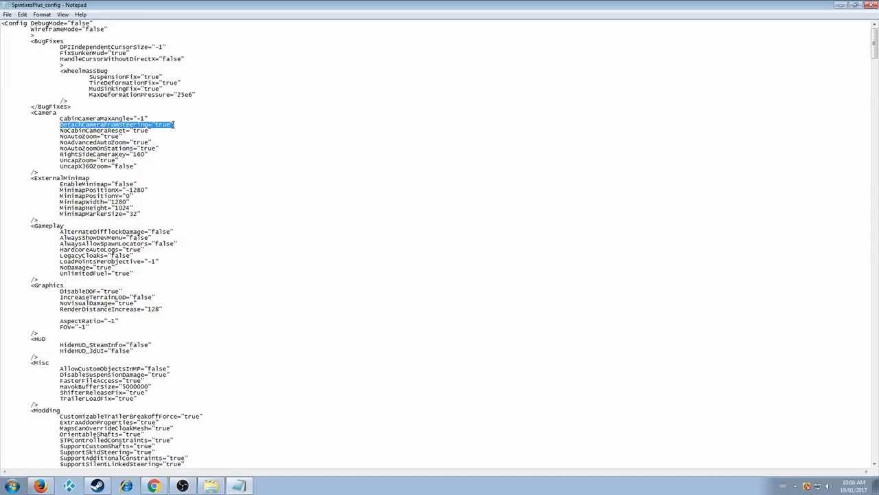
mouse_move(197, 160)
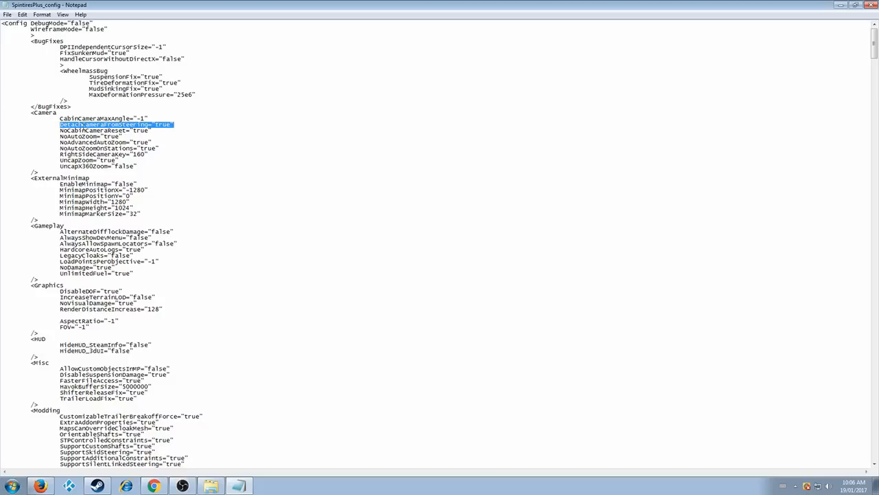
mouse_move(182, 143)
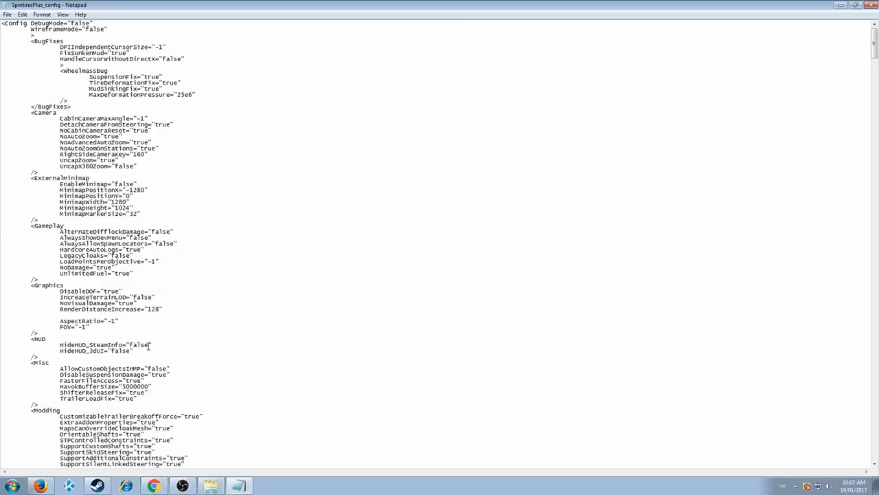
scroll("down", 3)
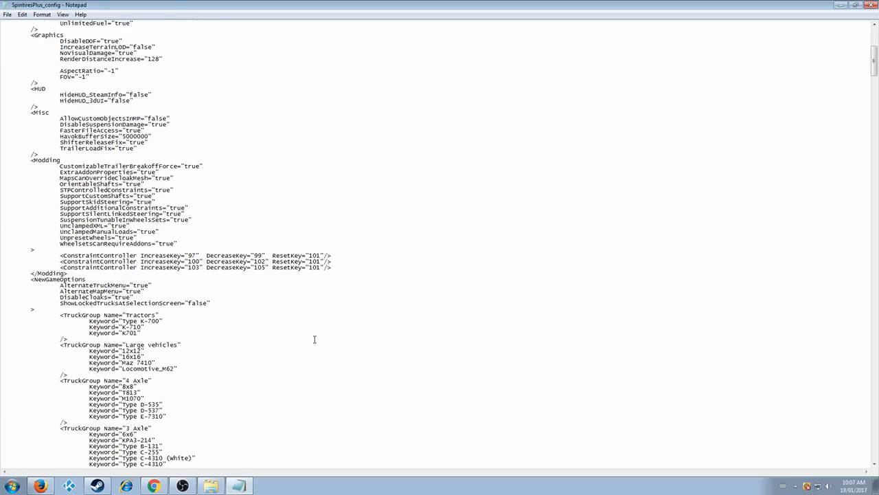
scroll("down", 3)
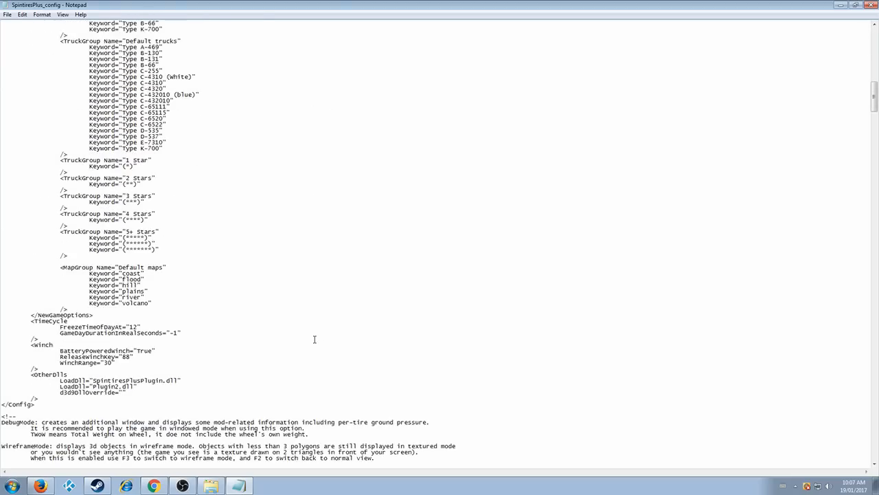
scroll("down", 3)
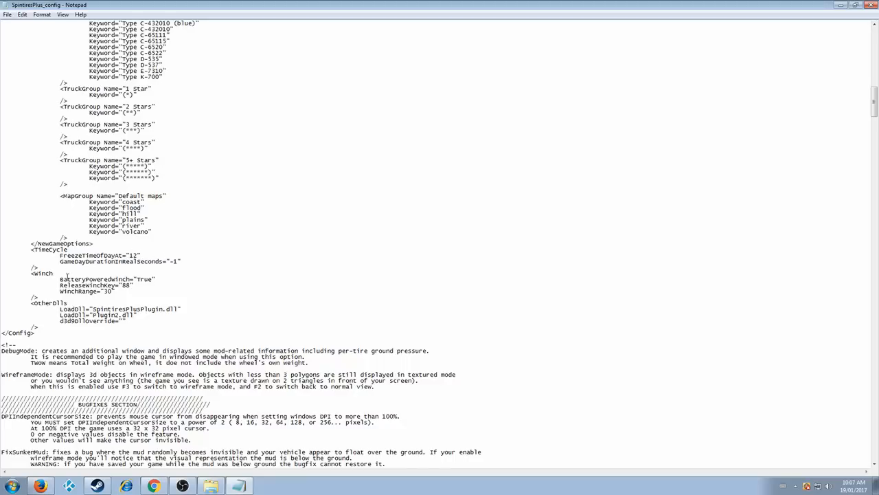
double_click(82, 279)
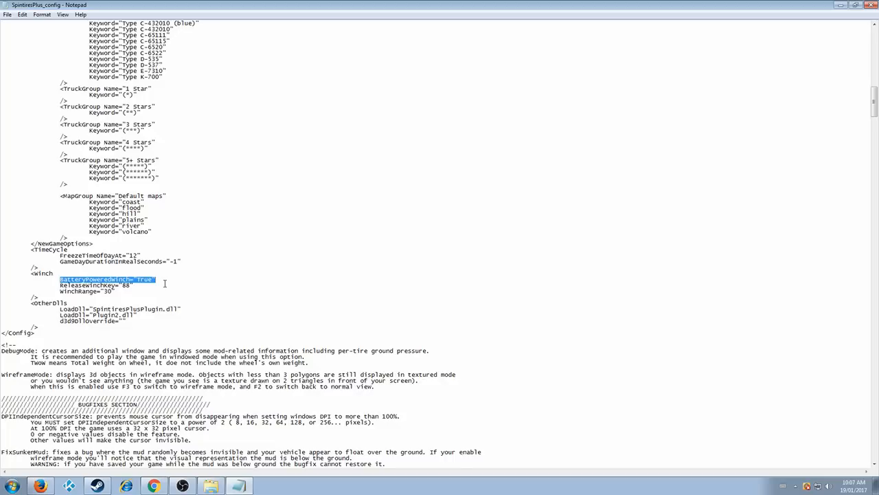
mouse_move(189, 269)
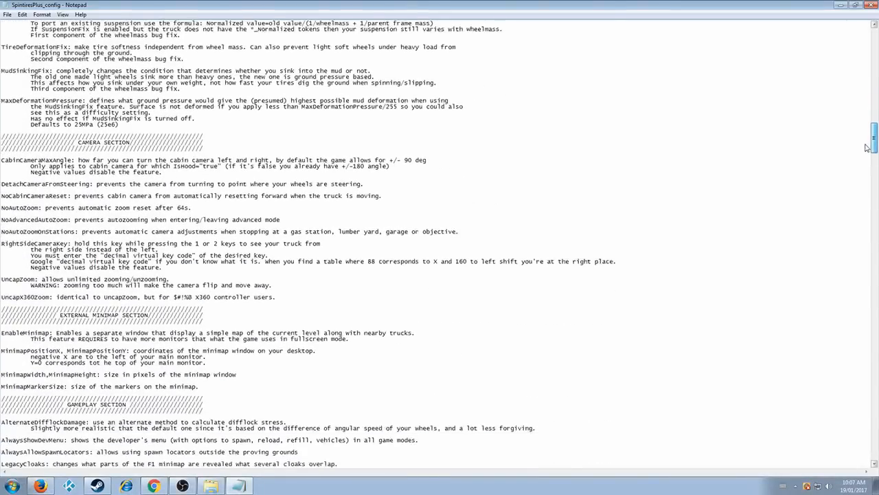
scroll("down", 3)
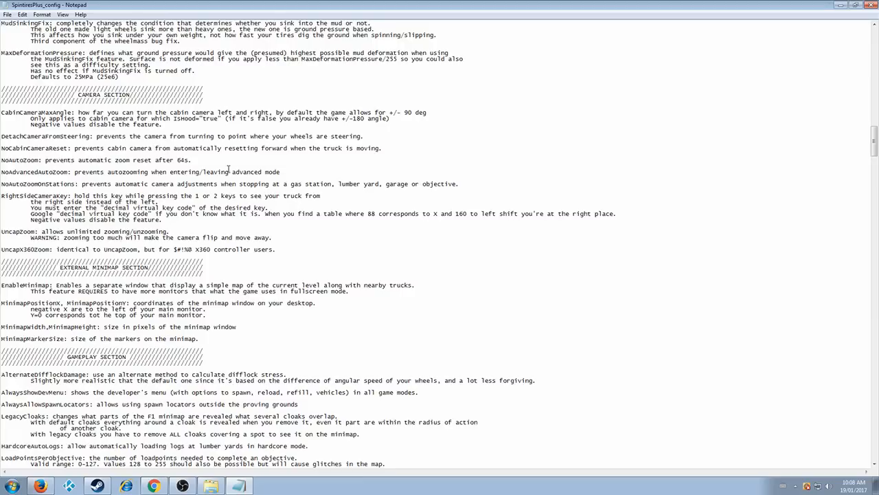
mouse_move(84, 253)
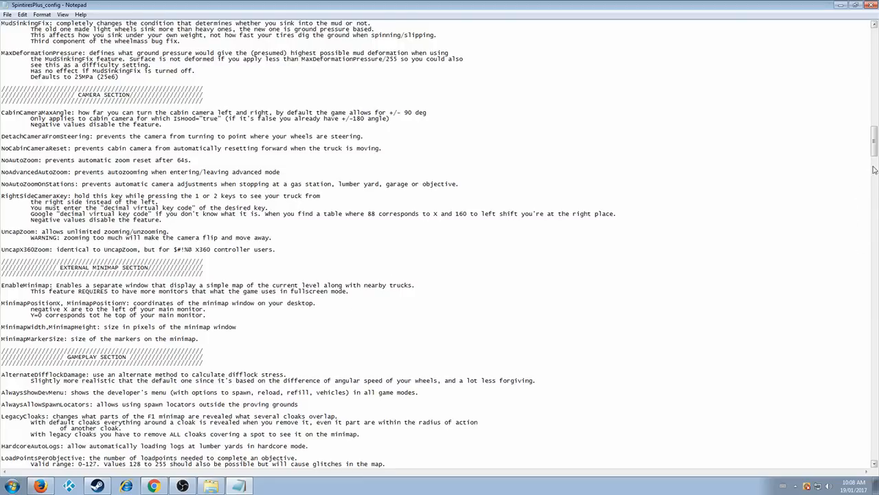
scroll("down", 3)
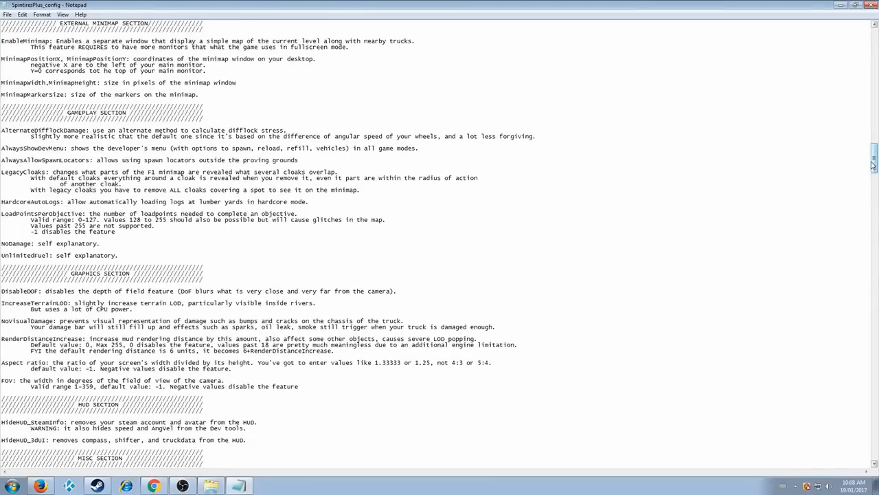
scroll("down", 3)
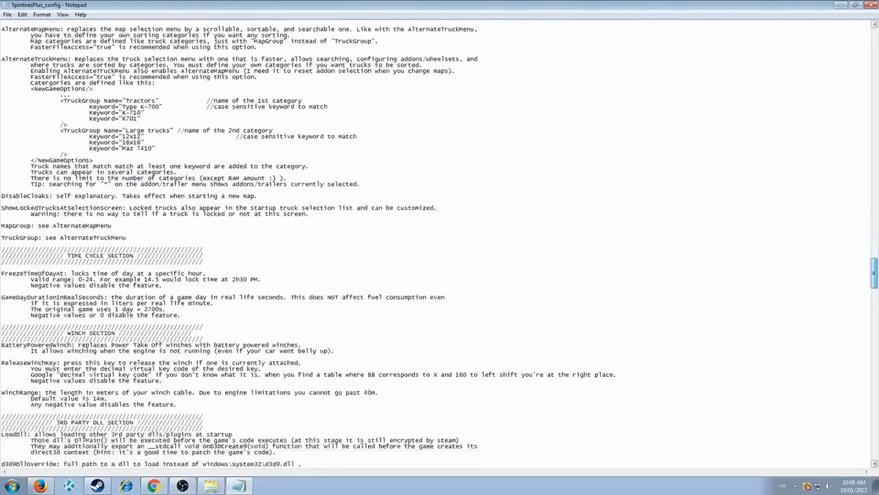
scroll("down", 3)
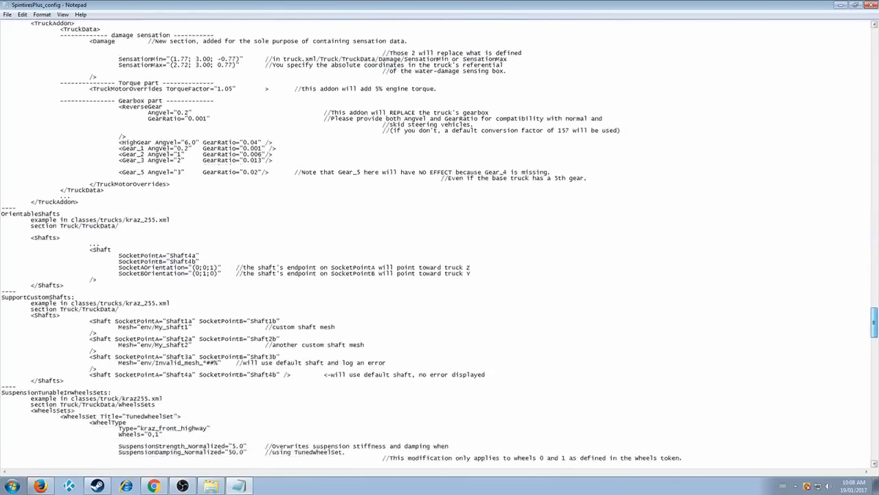
scroll("down", 3)
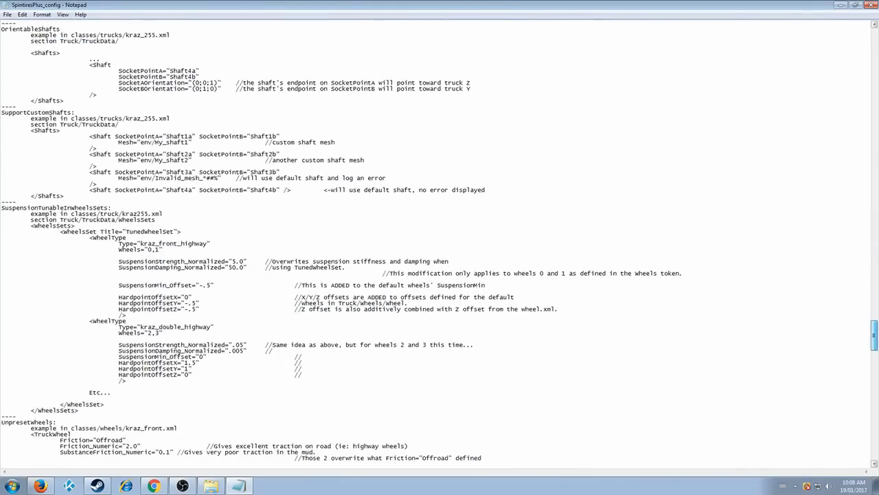
scroll("down", 3)
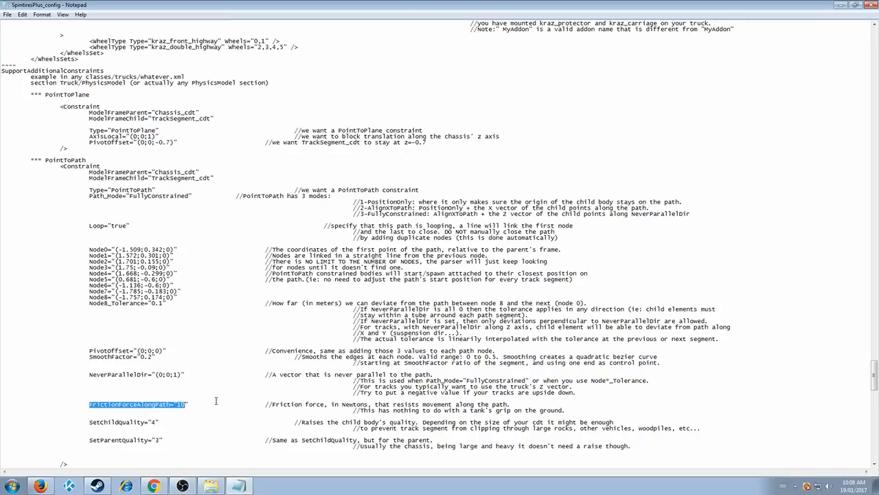
left_click(217, 401)
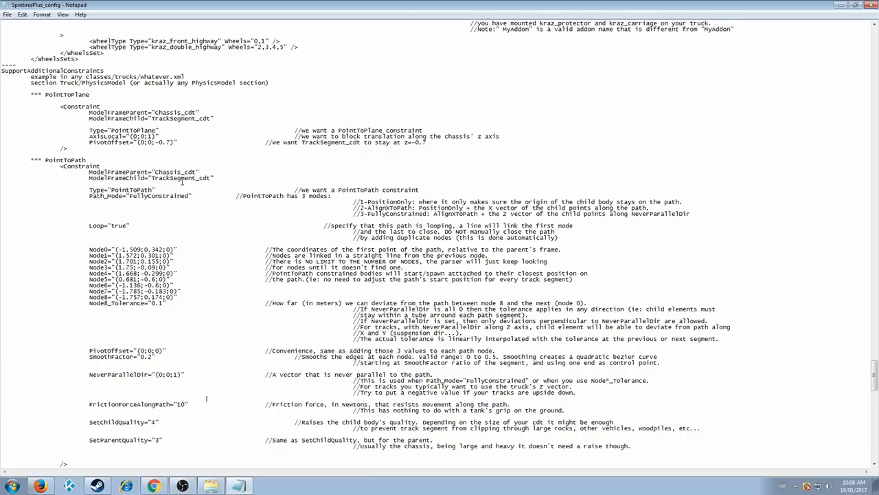
mouse_move(299, 189)
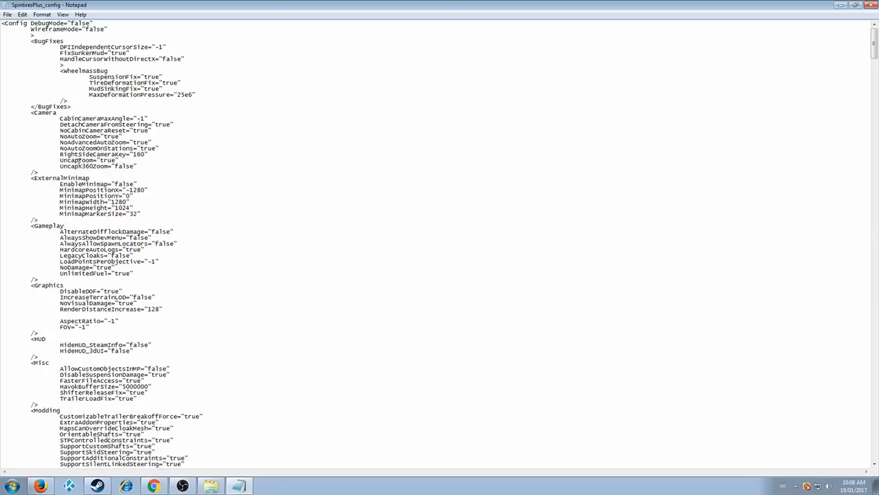
left_click(8, 14)
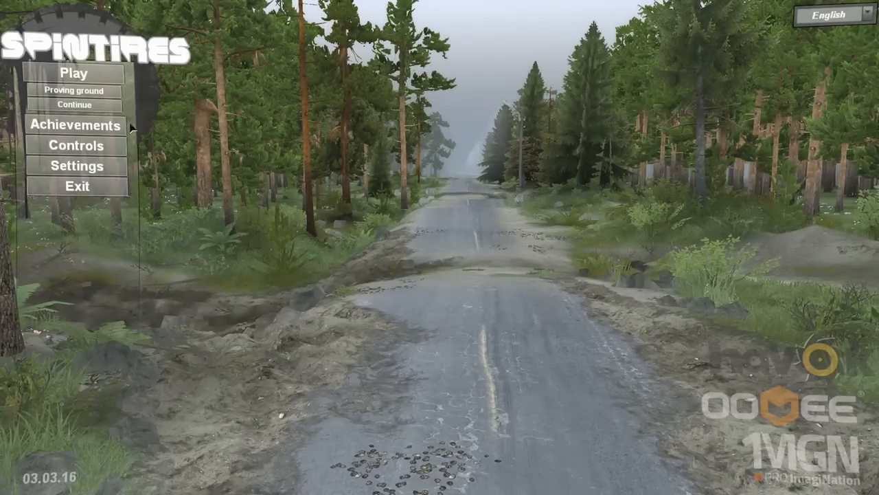
Step: Start Play, expand Default Maps in the new map menu and choose the previewed map
left_click(74, 71)
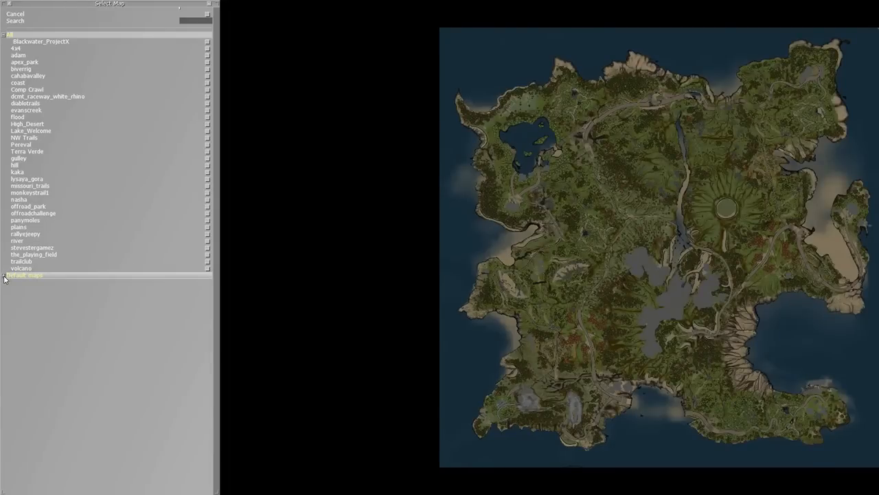
left_click(24, 275)
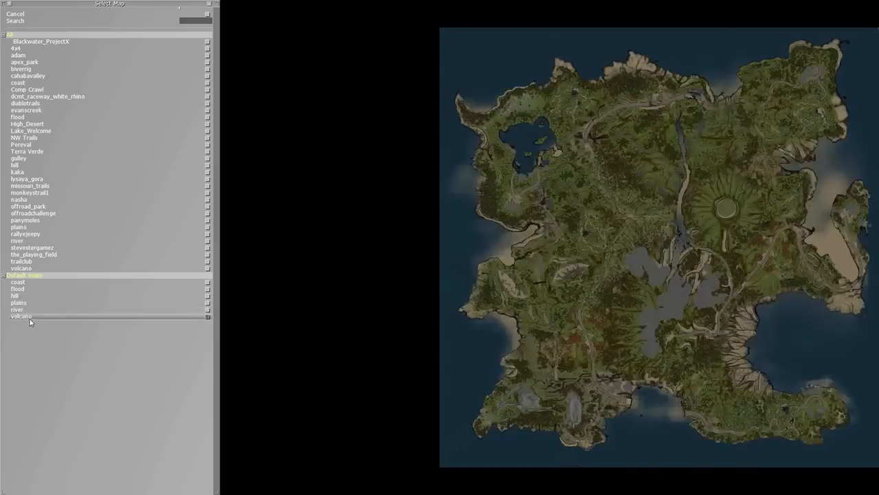
left_click(17, 288)
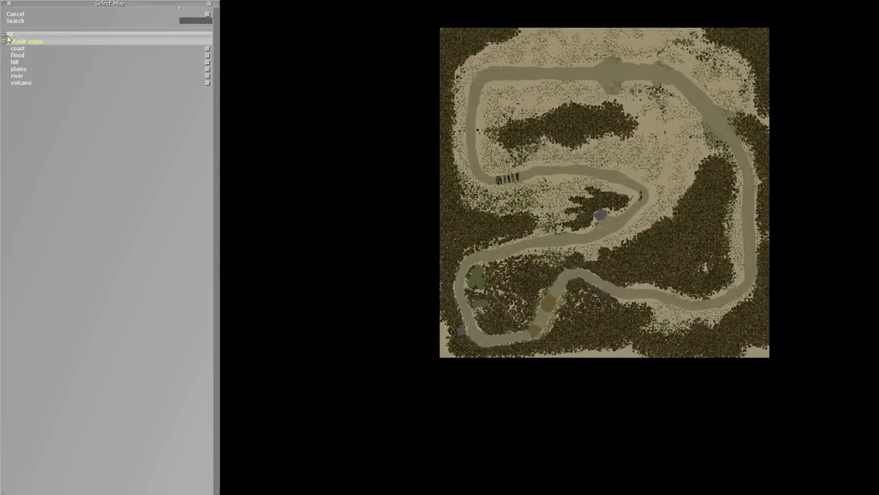
left_click(2, 35)
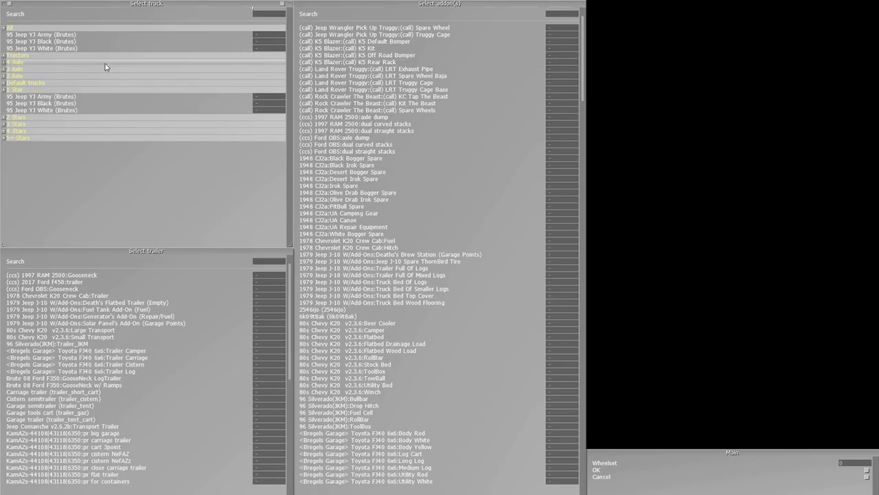
Step: Browse a truck group, previewing a lifted pickup, a boxy off-roader and a white sports coupe
left_click(42, 34)
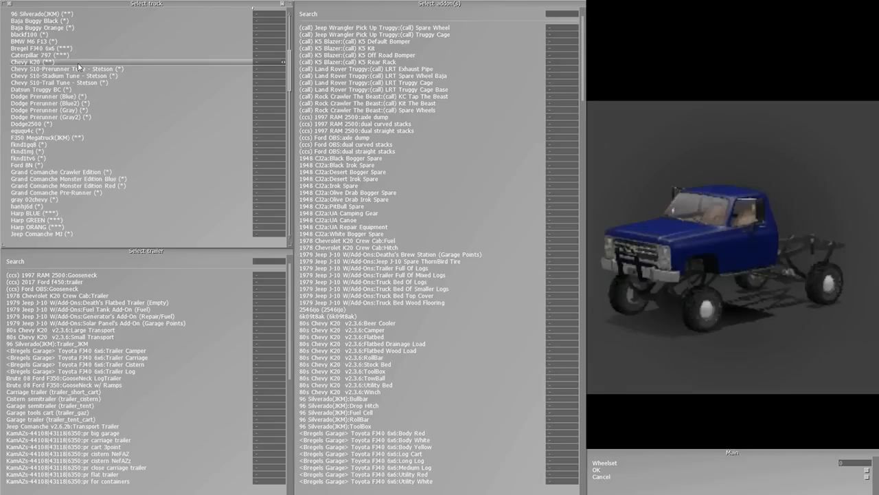
scroll("down", 3)
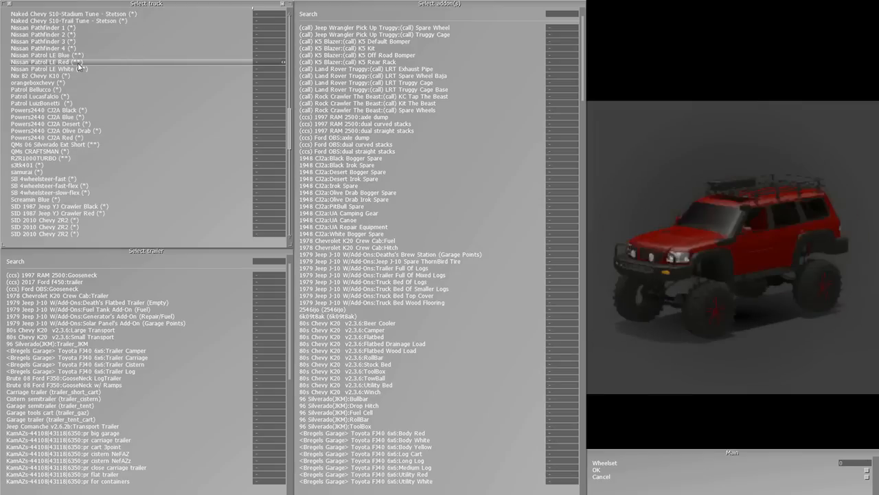
scroll("down", 3)
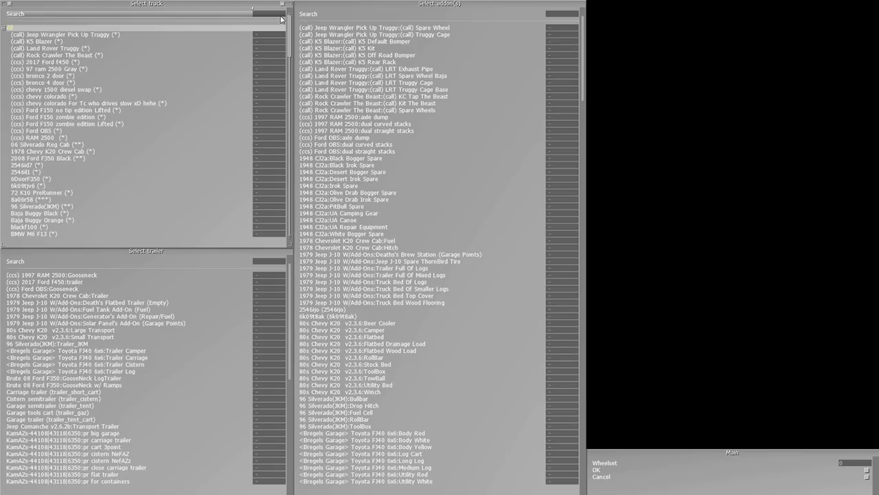
left_click(41, 69)
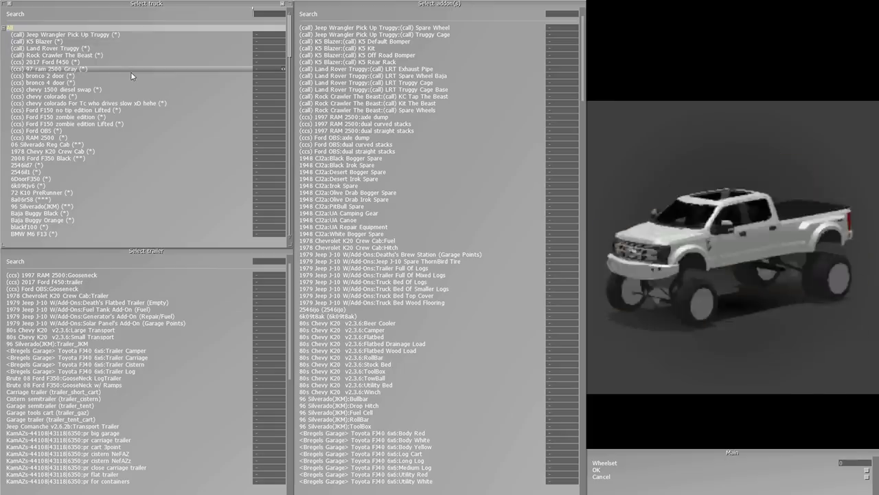
left_click(48, 48)
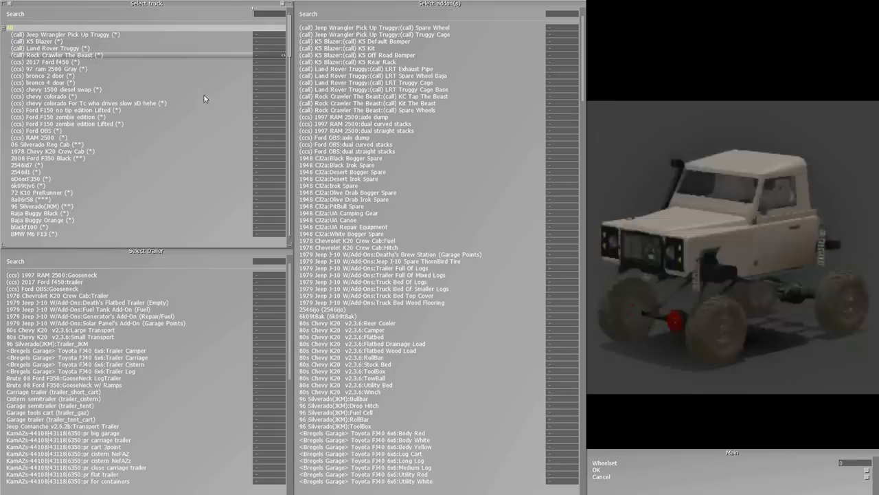
left_click(33, 233)
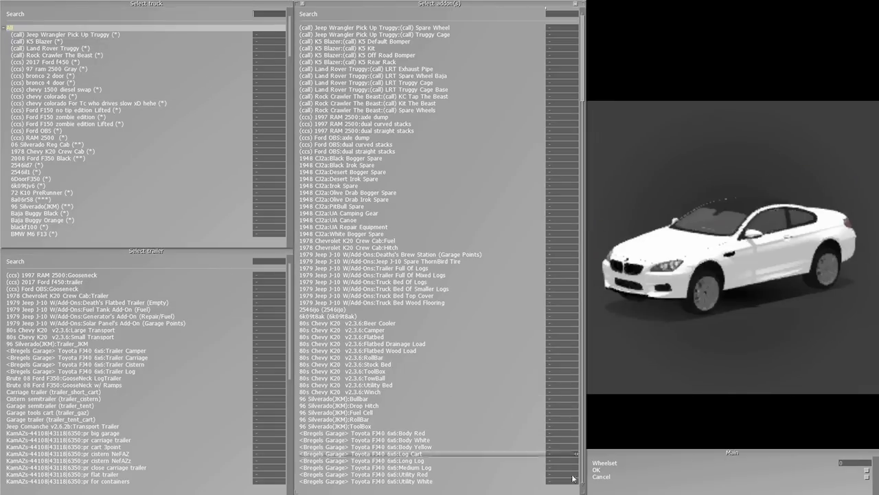